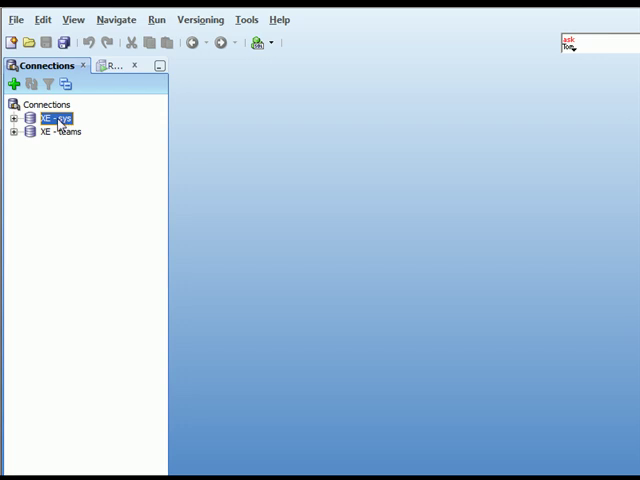
From the XE - sys worksheet, run 'alter user HR account unlock;' so HR is reported altered.
double_click(54, 118)
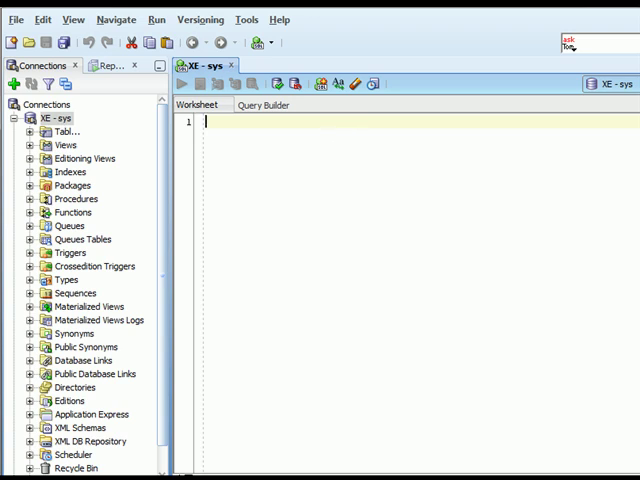
type("alter user")
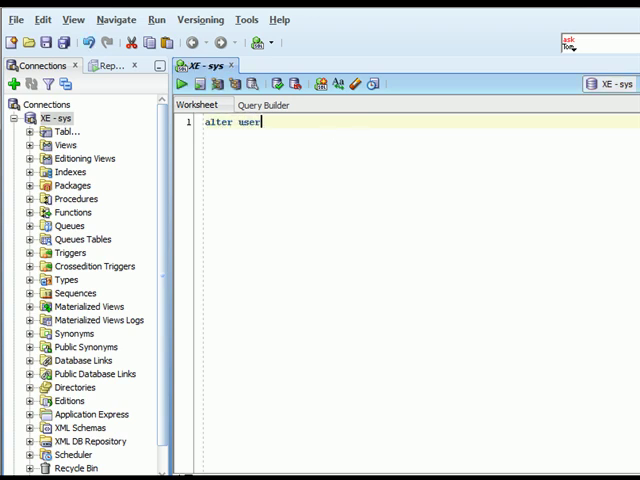
type("HR")
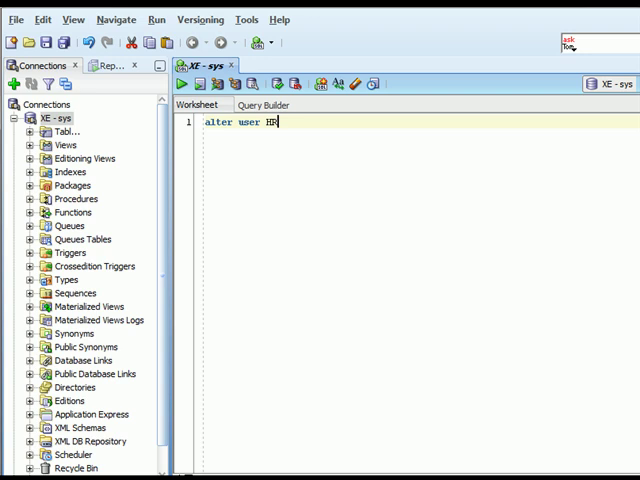
type("a")
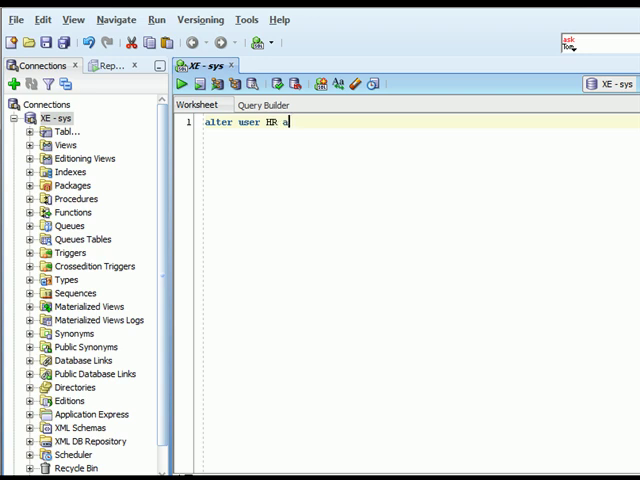
type("ccount unlock;")
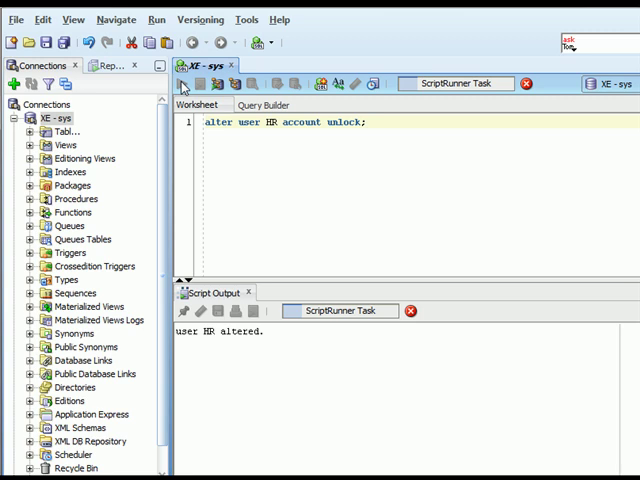
left_click(180, 84)
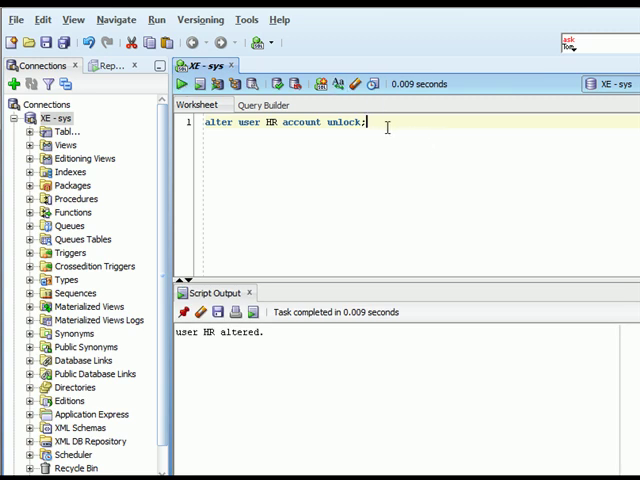
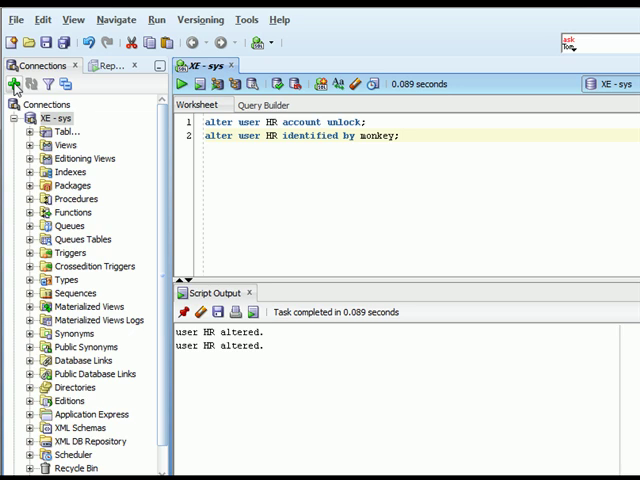
Create and connect a new XE - HR connection for user HR with the password saved.
left_click(12, 84)
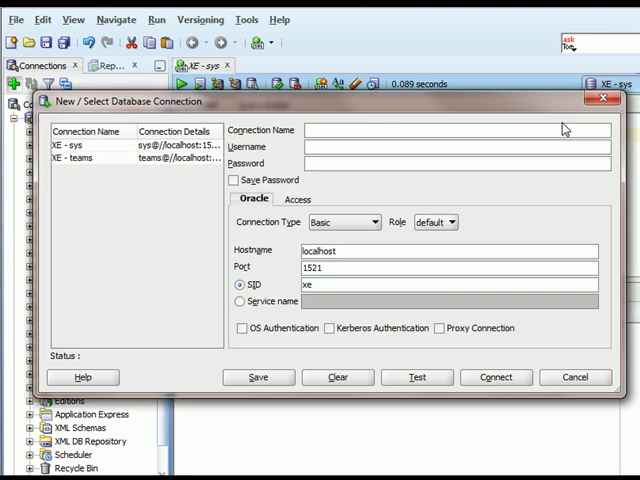
type("XE")
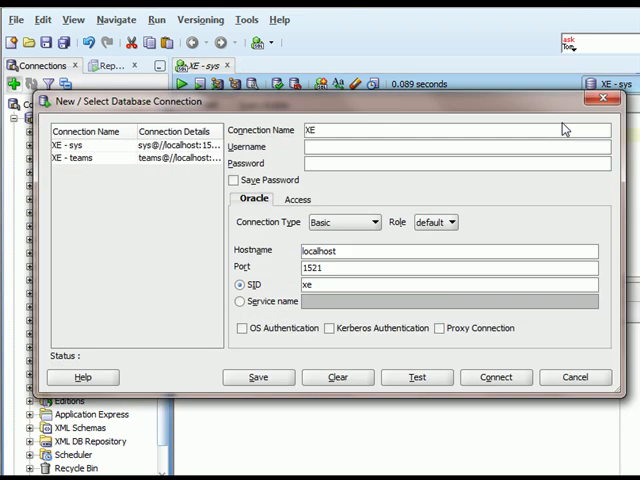
type("-")
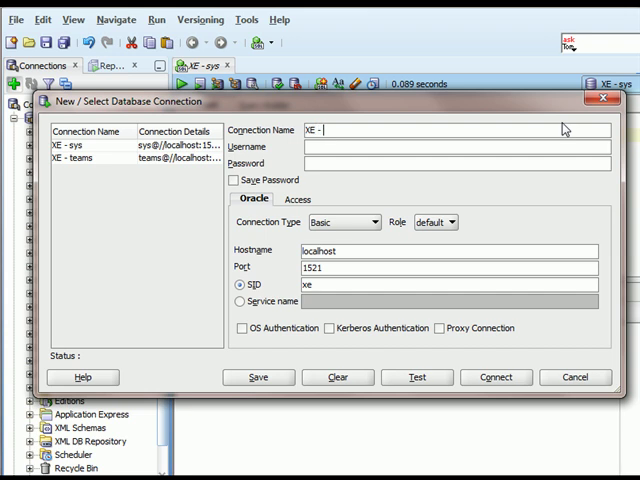
type("HR")
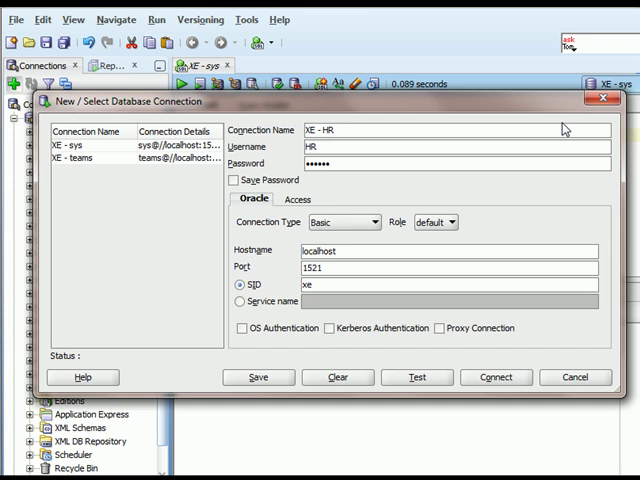
left_click(232, 180)
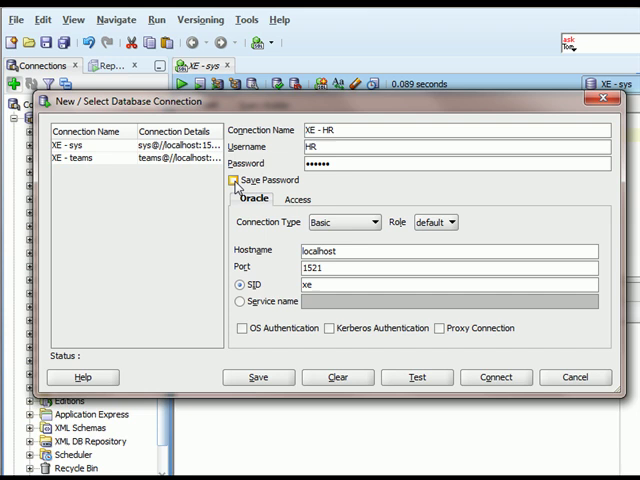
left_click(232, 180)
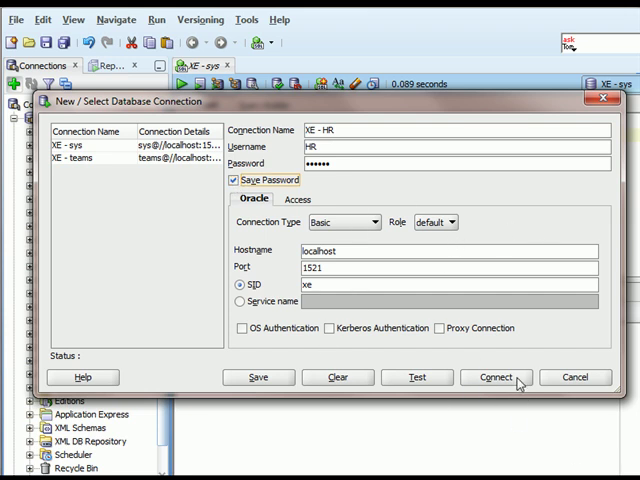
left_click(496, 376)
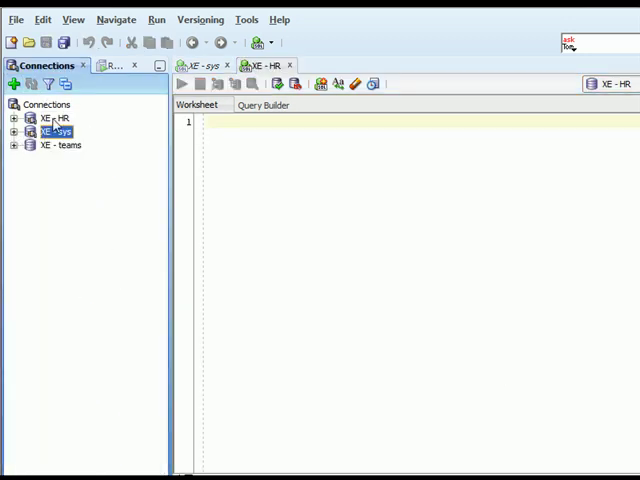
Expand XE - HR's tables and open the EMPLOYEES table's column definitions and data.
left_click(52, 118)
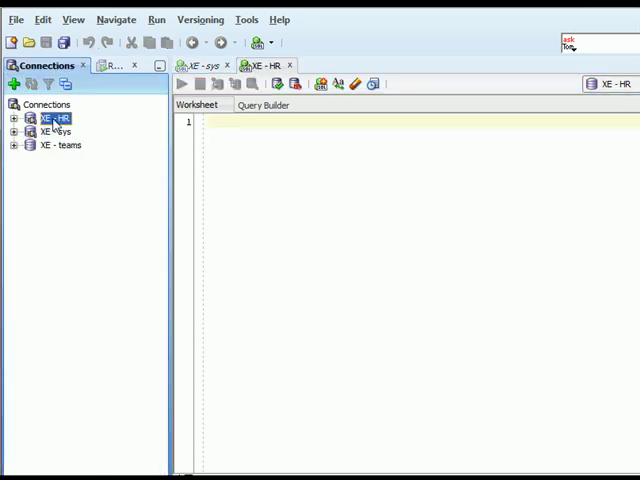
left_click(10, 116)
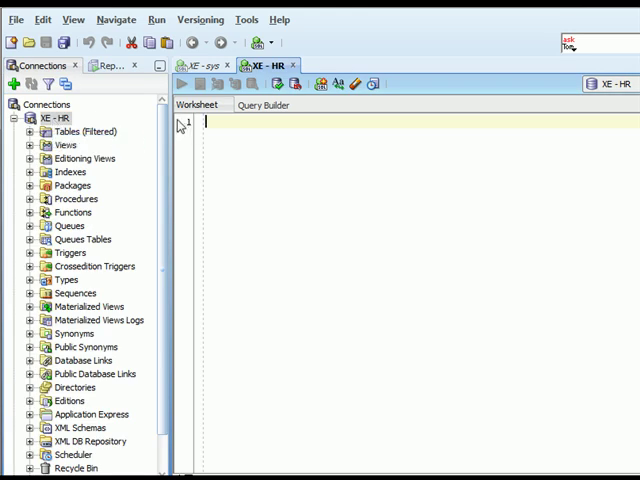
left_click(32, 132)
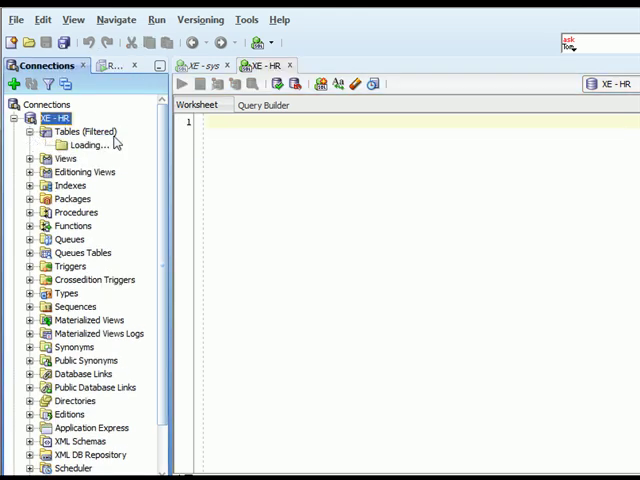
left_click(36, 132)
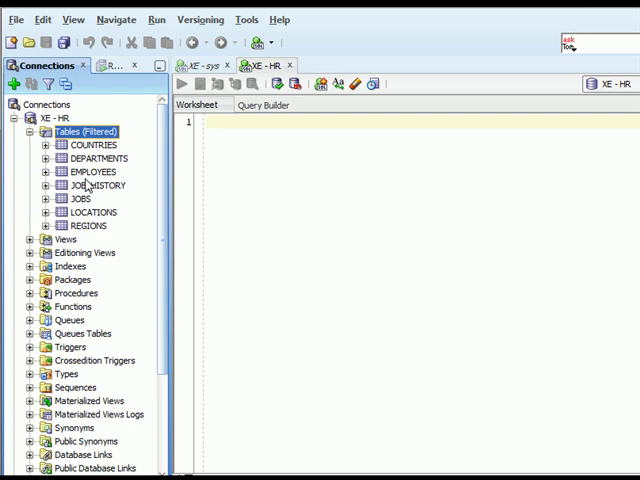
mouse_move(88, 172)
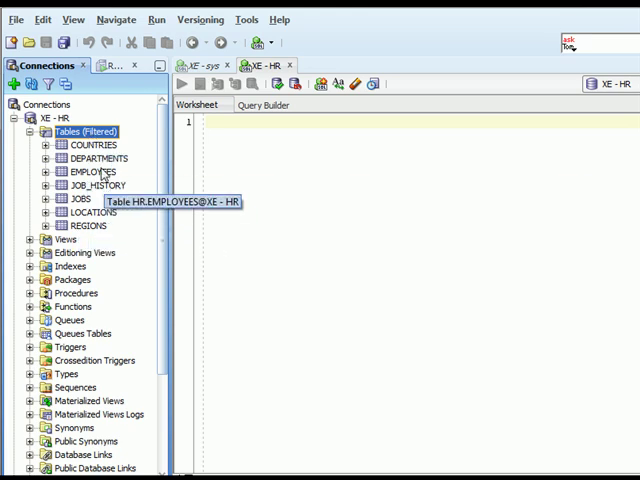
left_click(90, 172)
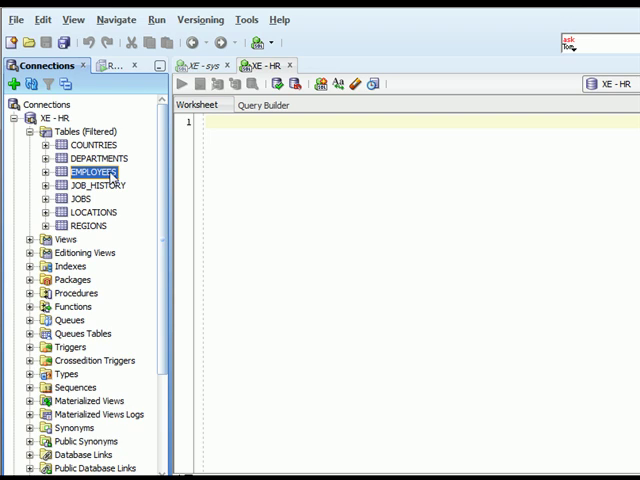
double_click(92, 172)
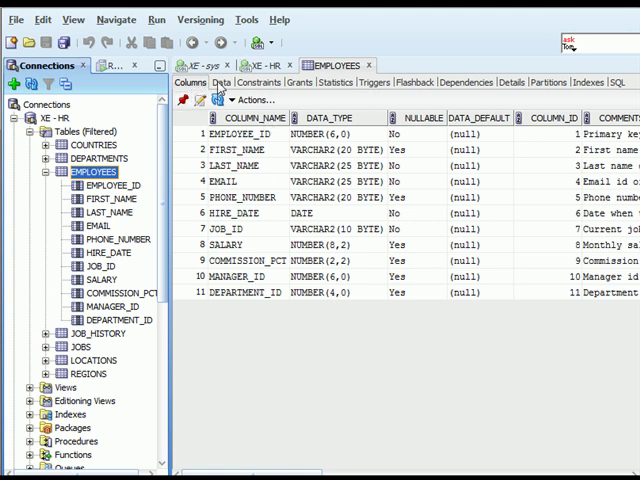
left_click(222, 82)
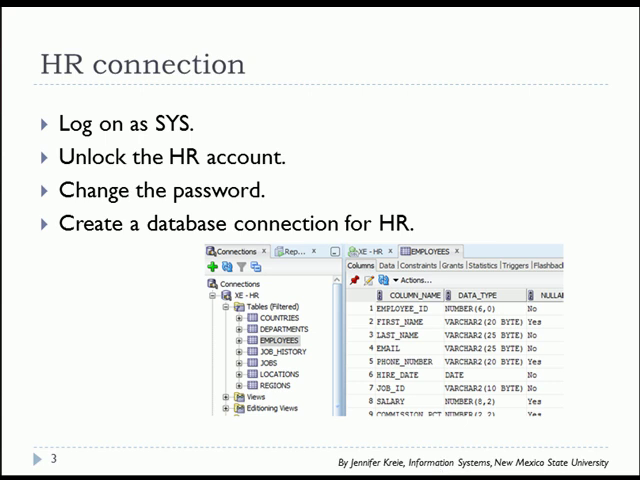
Advance past the HR connection slide in the slideshow.
key("Right")
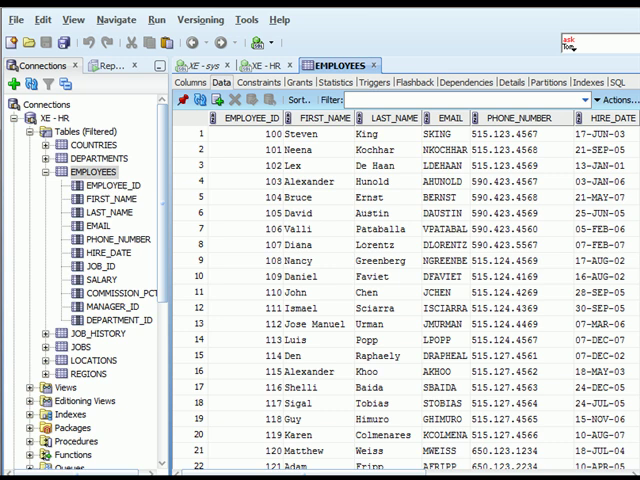
mouse_move(344, 64)
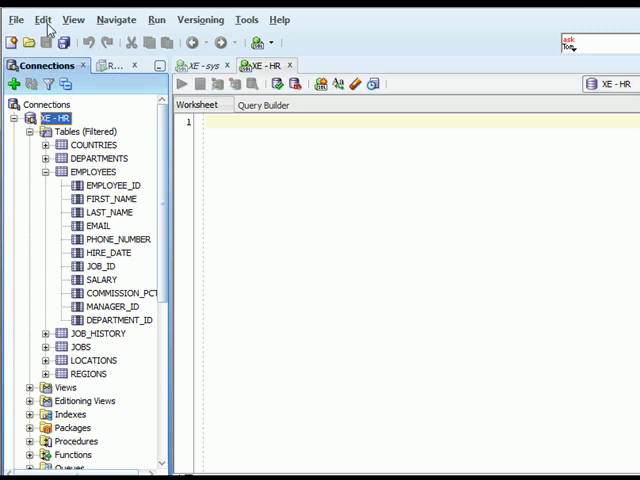
Show the Data Modeler import options from the File menu.
left_click(16, 18)
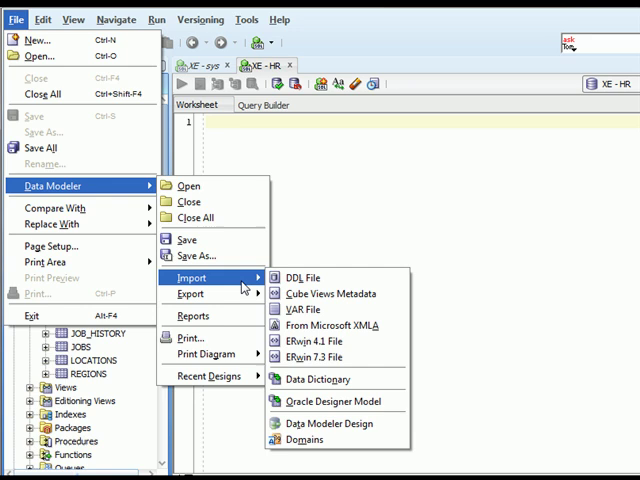
mouse_move(316, 380)
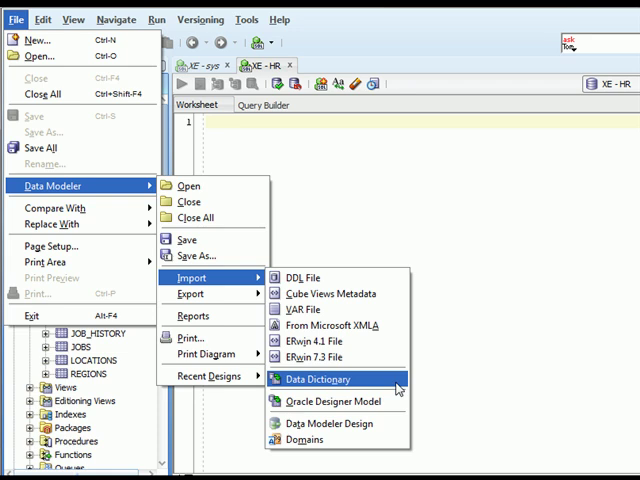
Start the Data Dictionary import to bring up the Import Wizard.
left_click(314, 378)
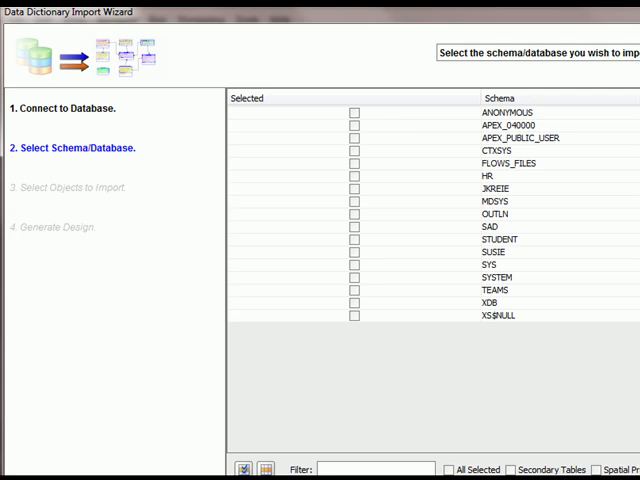
mouse_move(356, 192)
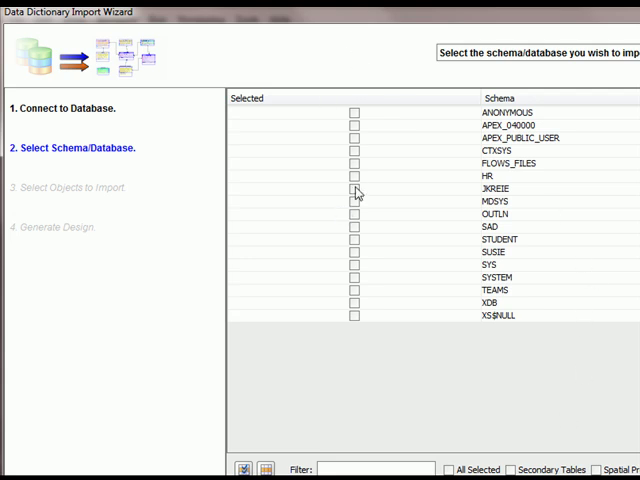
Select the HR schema for import into the relational design.
left_click(352, 176)
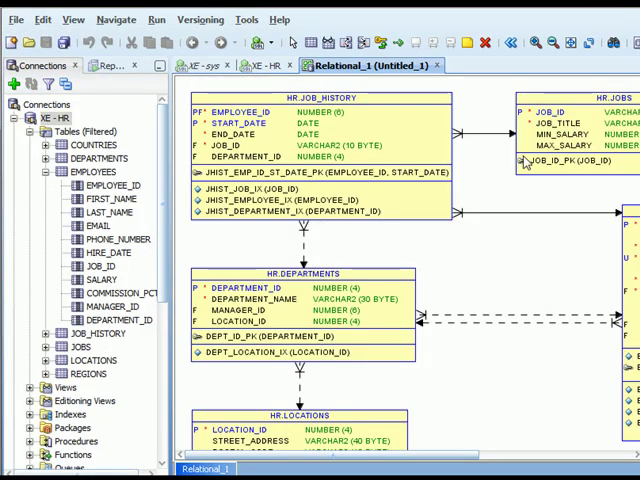
scroll("right", 3)
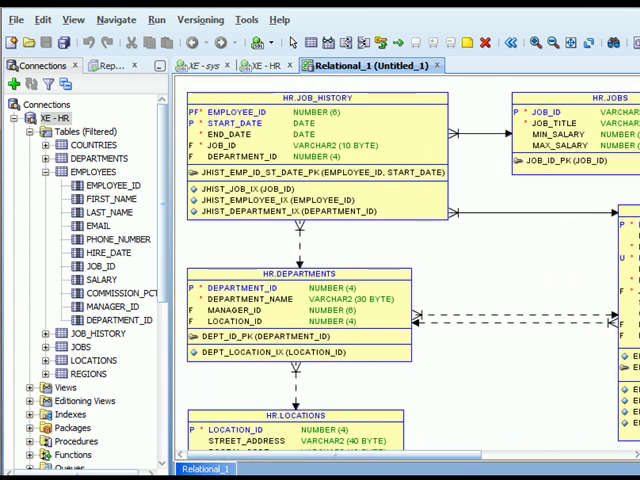
scroll("down", 3)
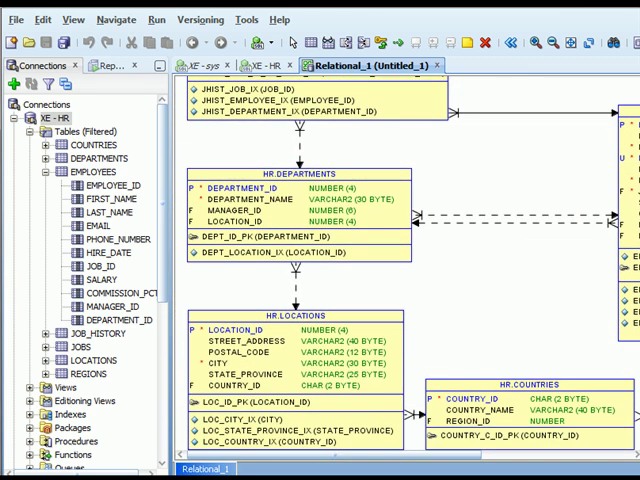